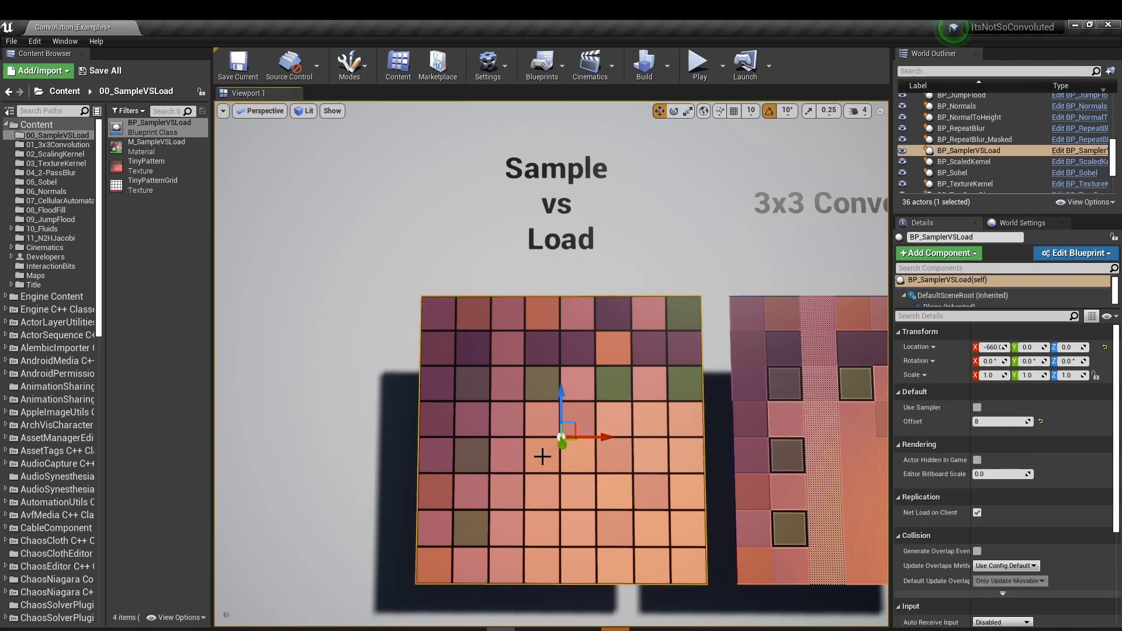
pyautogui.moveTo(565, 319)
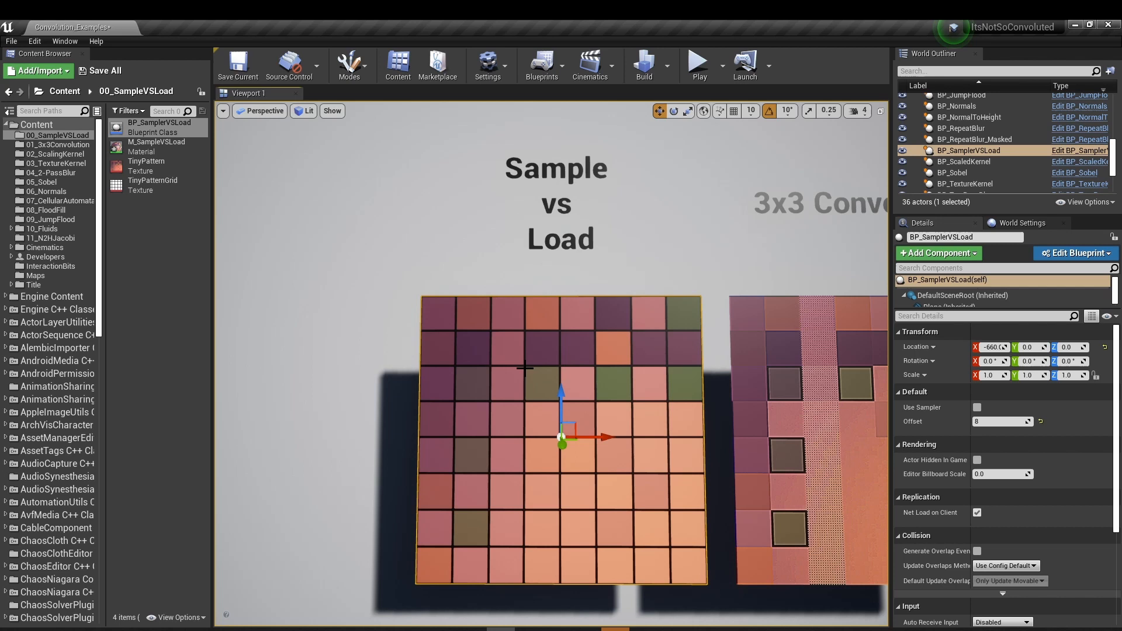
pyautogui.moveTo(528, 519)
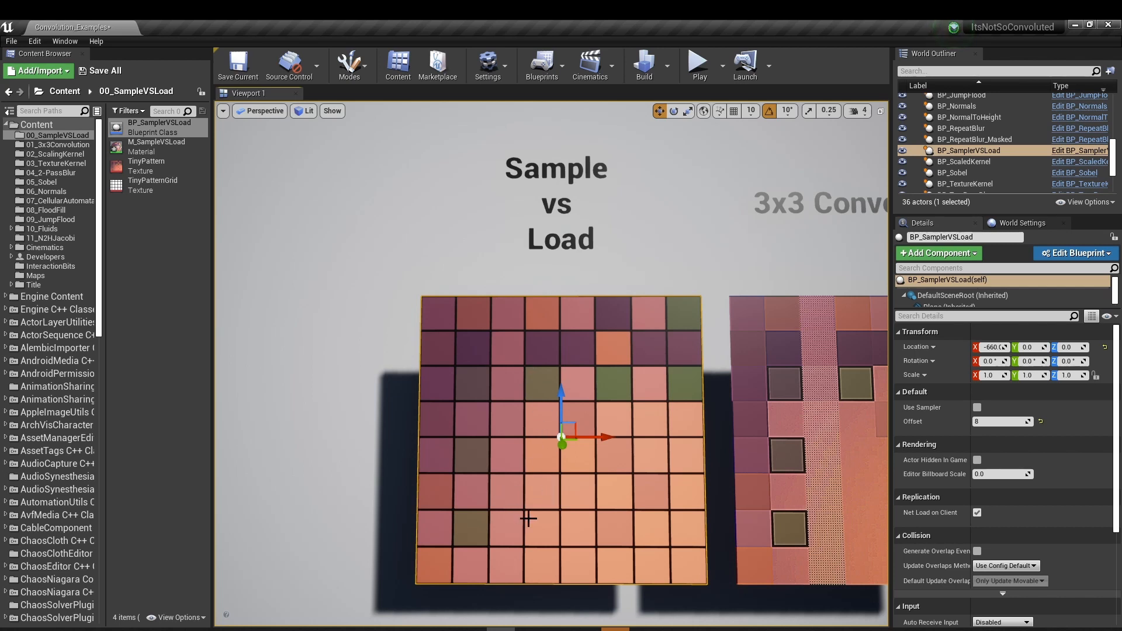
pyautogui.moveTo(677, 315)
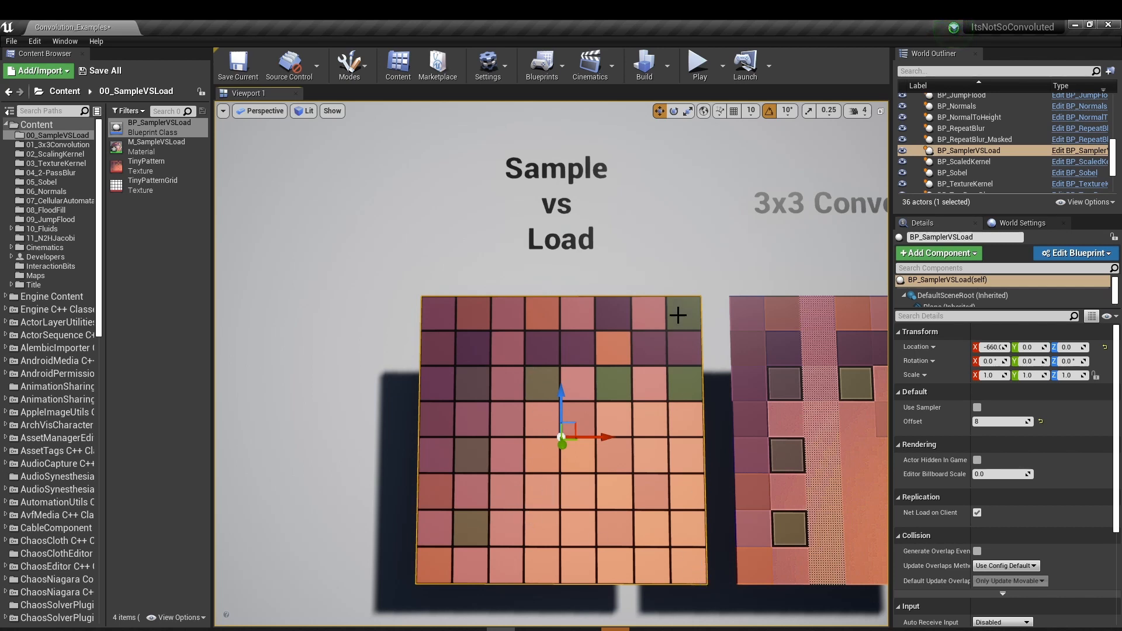
pyautogui.moveTo(522, 480)
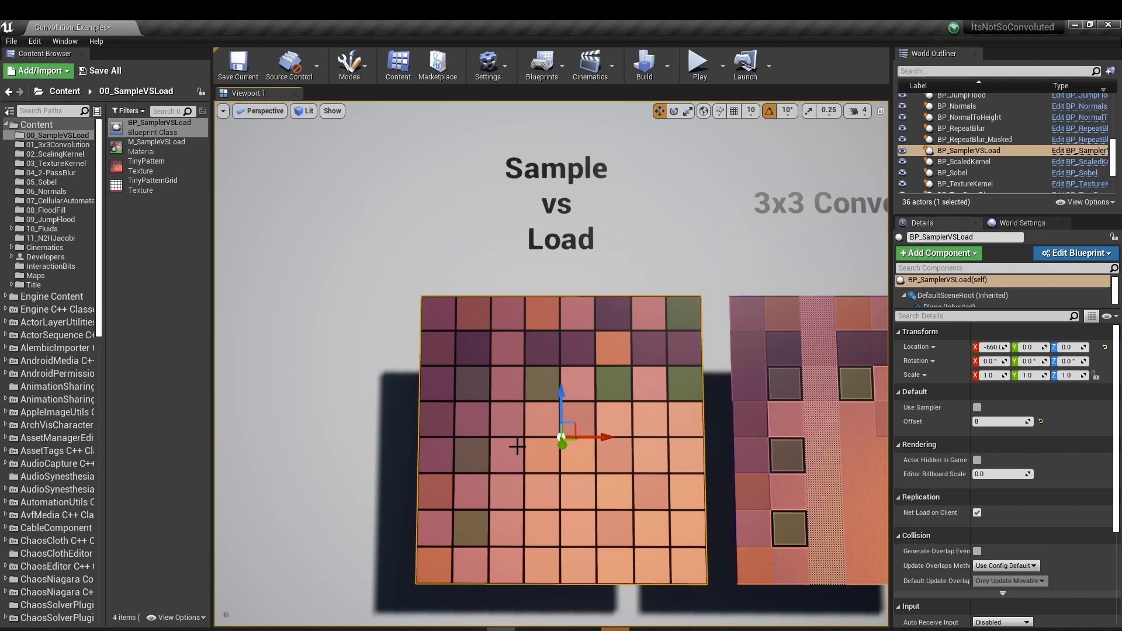
pyautogui.moveTo(418, 299)
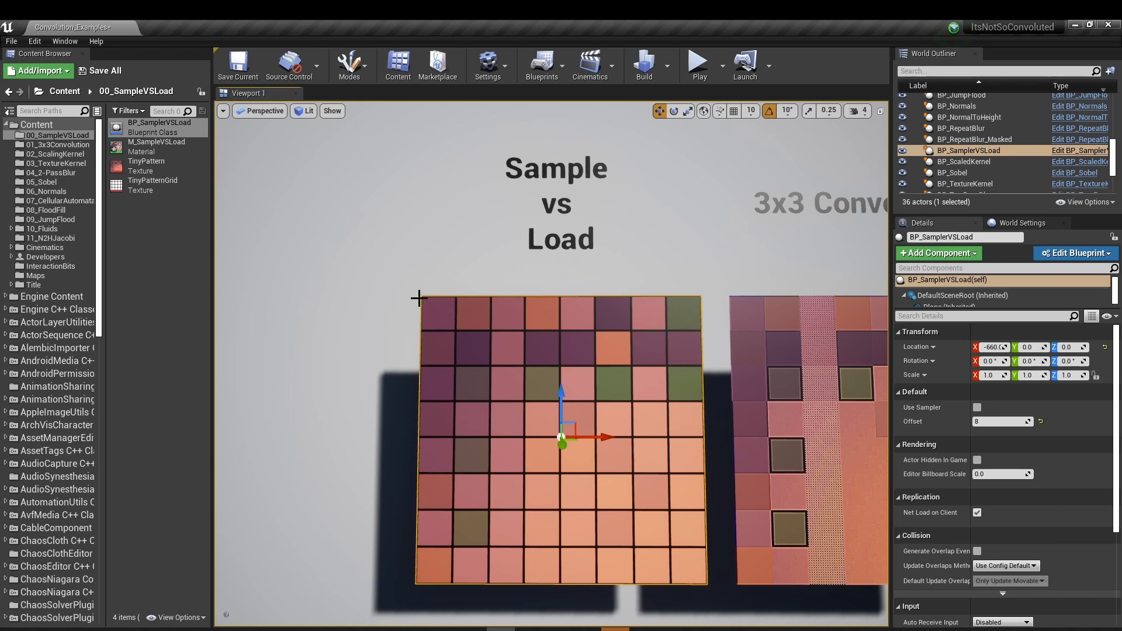
pyautogui.moveTo(707, 298)
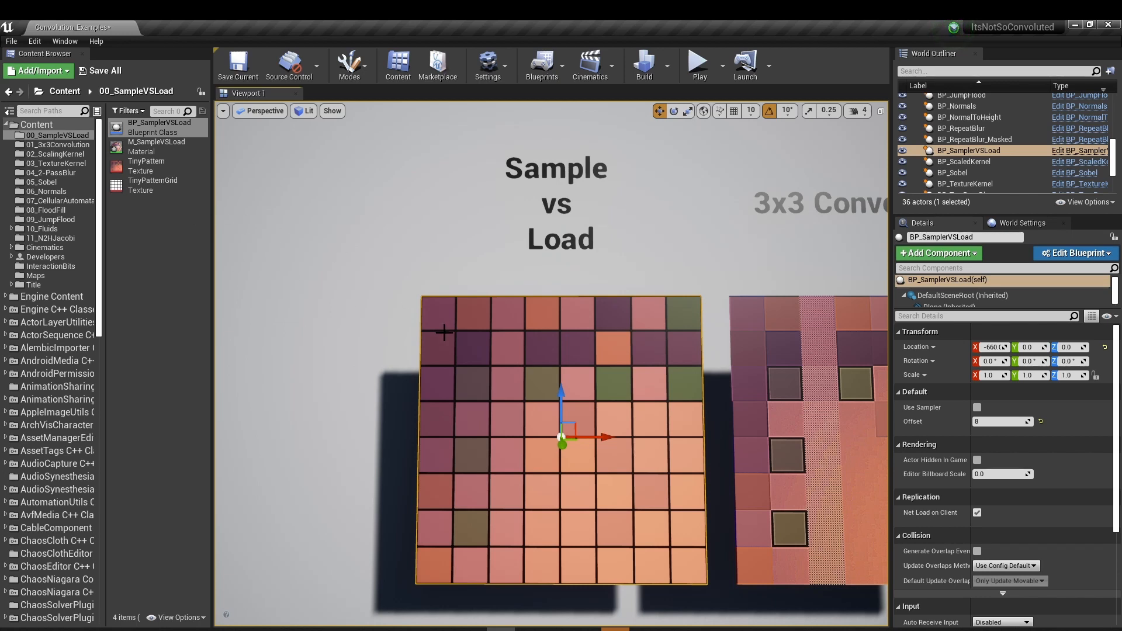
pyautogui.moveTo(536, 417)
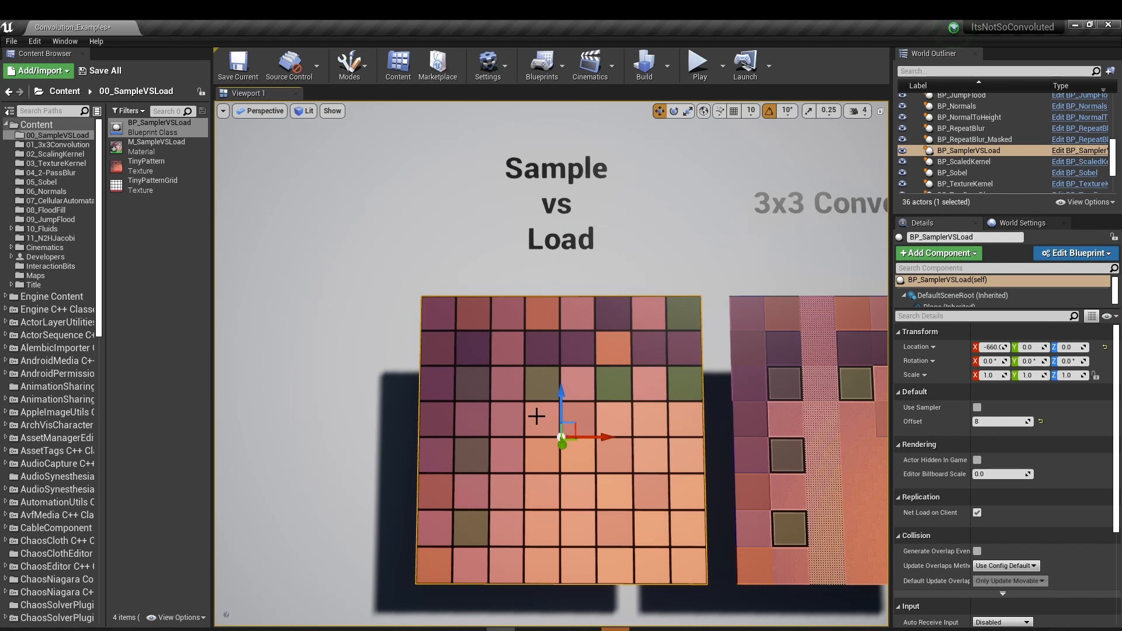
pyautogui.moveTo(537, 416)
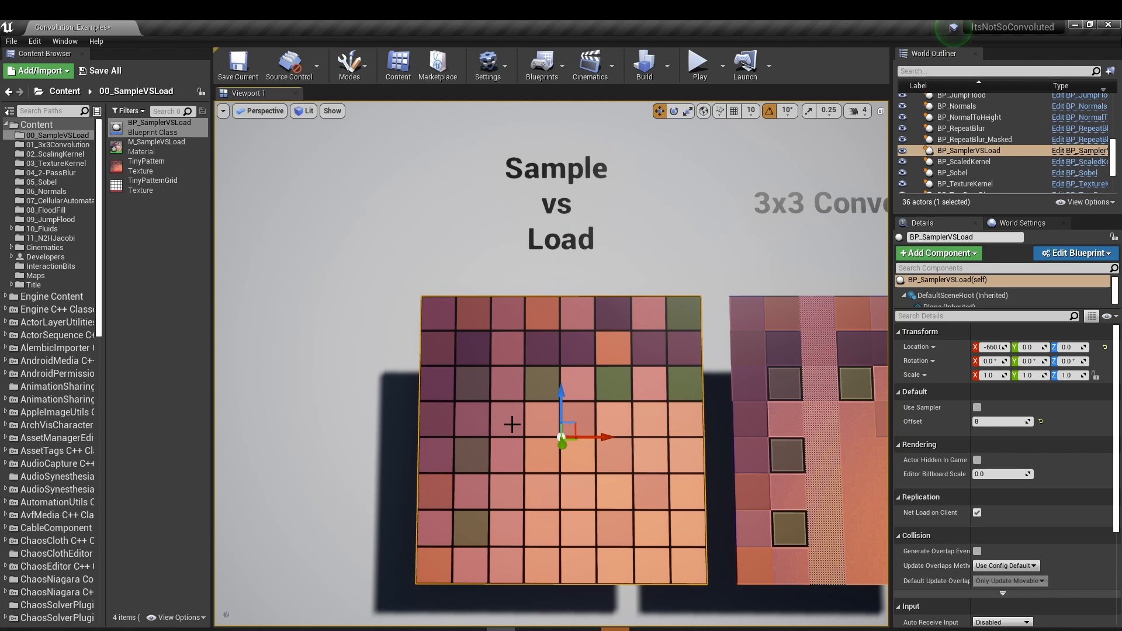
pyautogui.moveTo(546, 415)
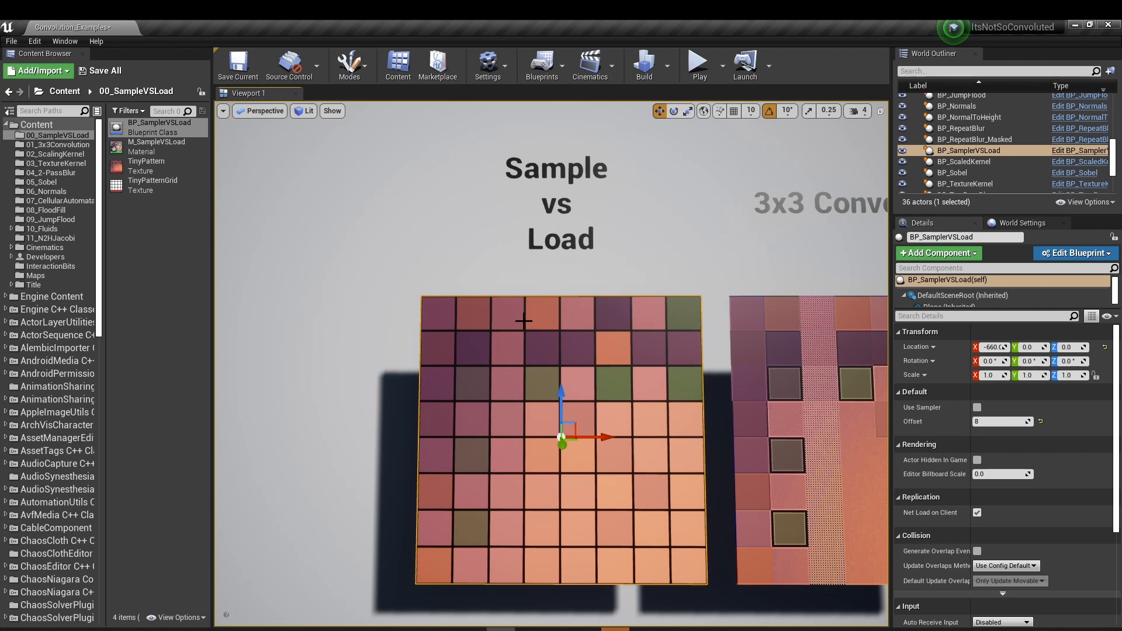
pyautogui.moveTo(536, 567)
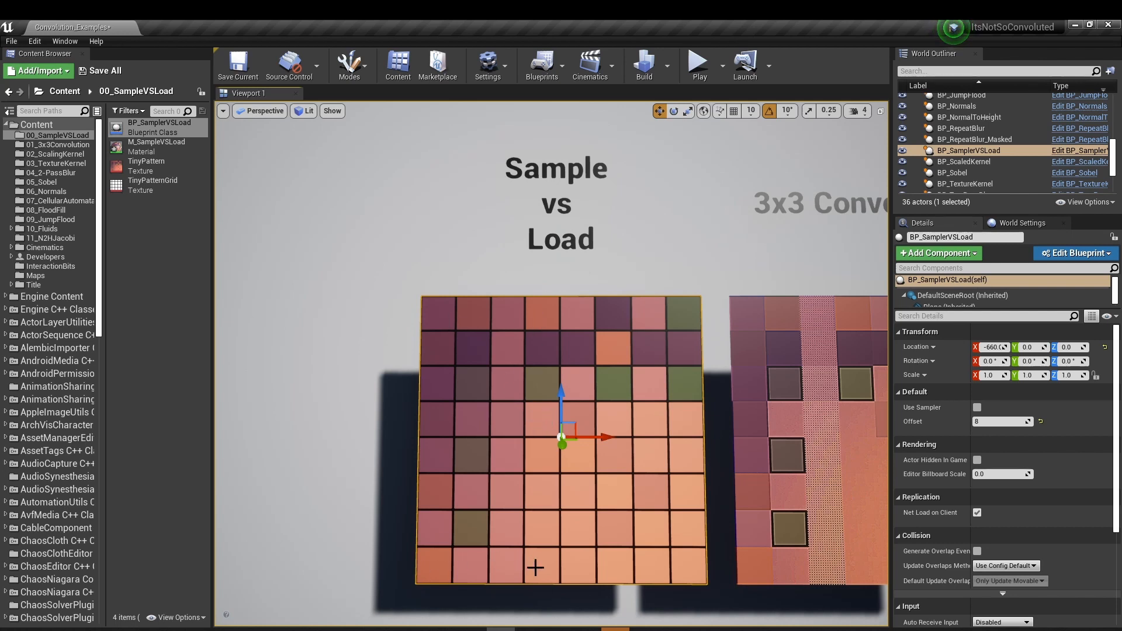
pyautogui.moveTo(542, 421)
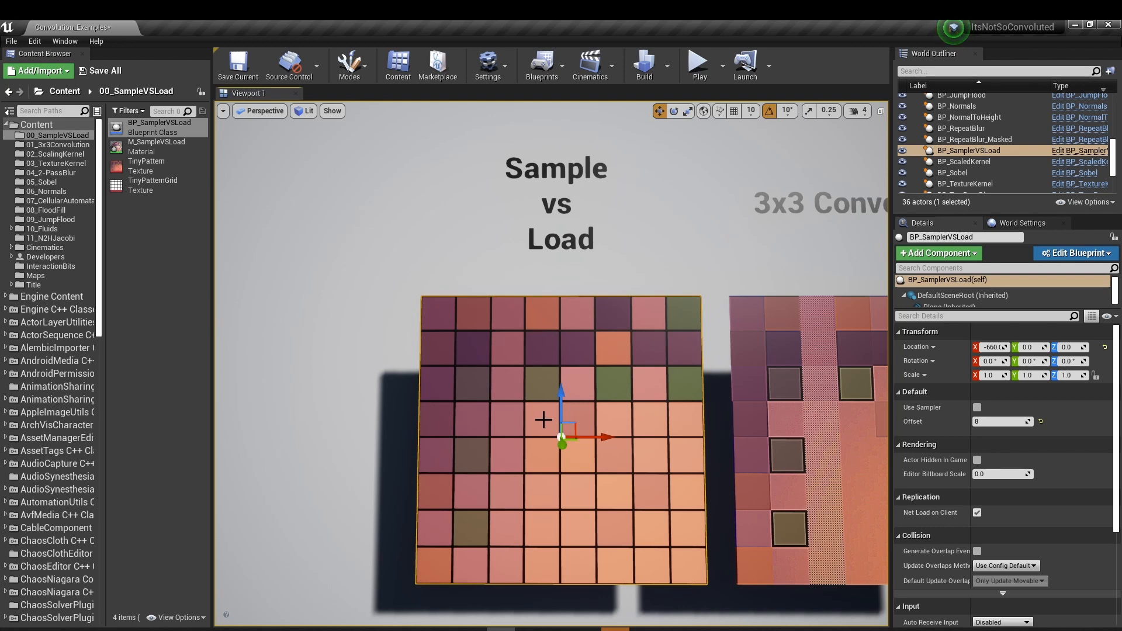
pyautogui.moveTo(545, 426)
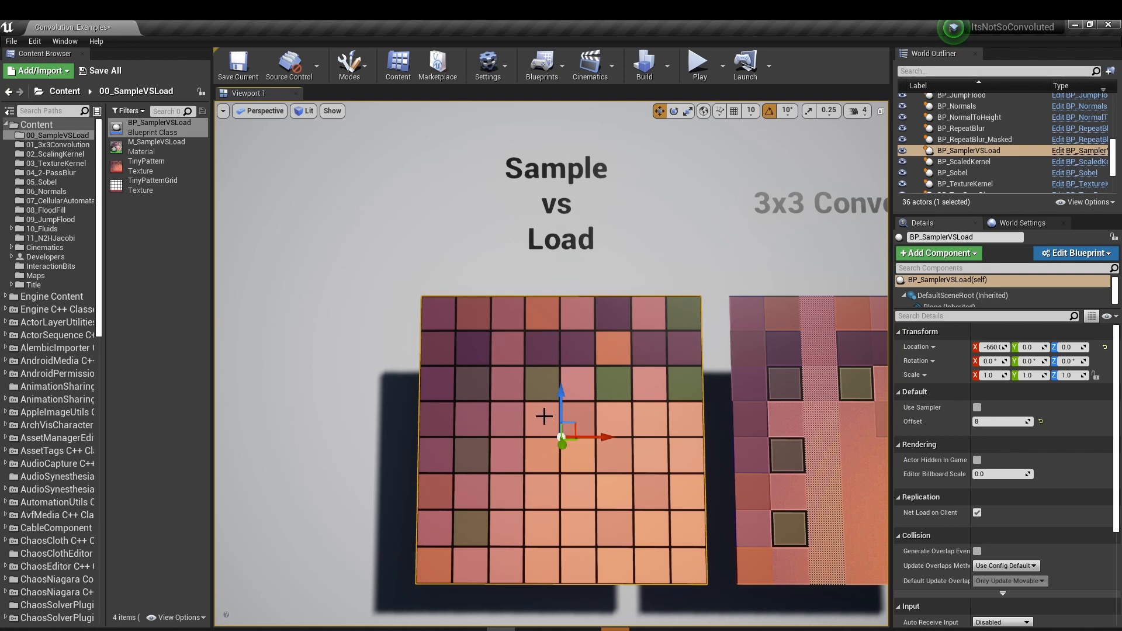
pyautogui.moveTo(532, 405)
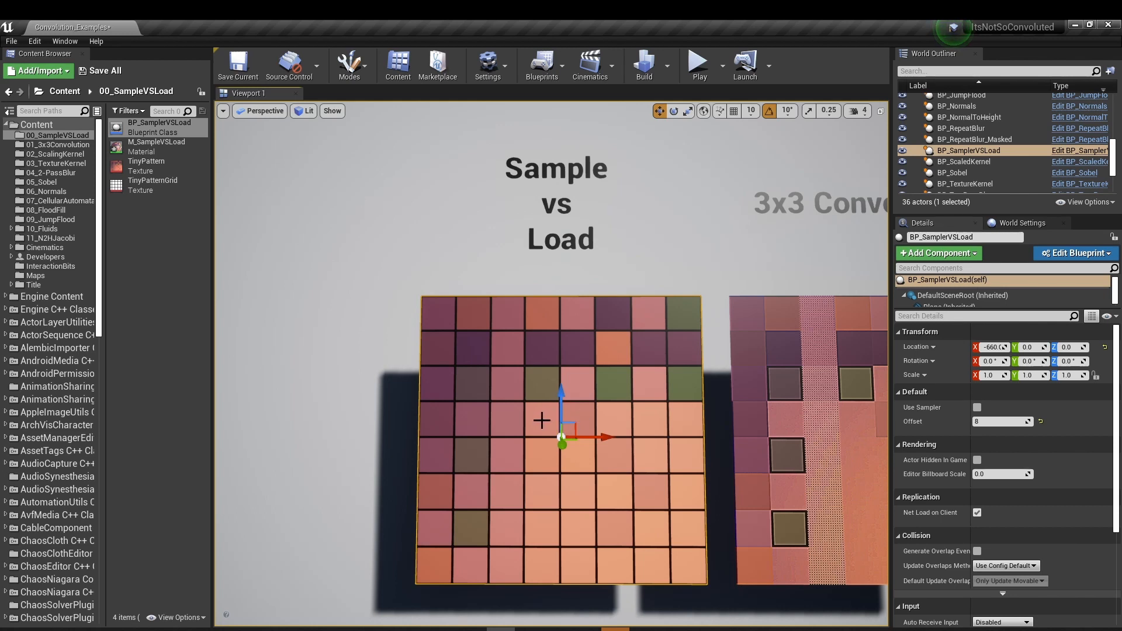
# Open the M_SampleVSLoad material, review the GetDimensions code, and check the Offset parameter.
pyautogui.click(158, 145)
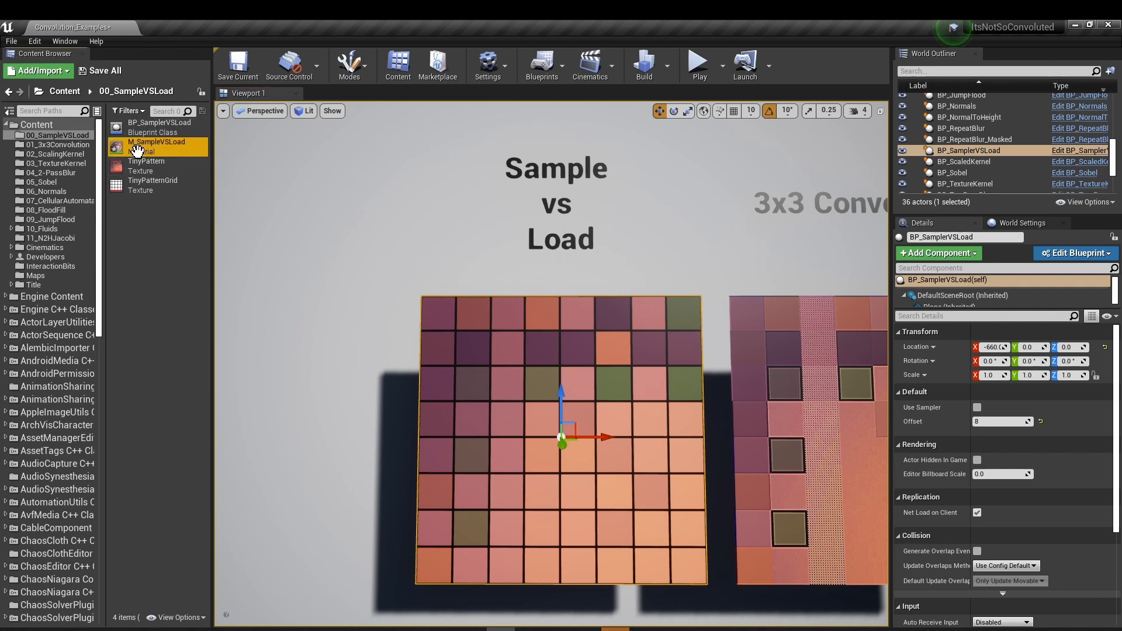
pyautogui.doubleClick(158, 141)
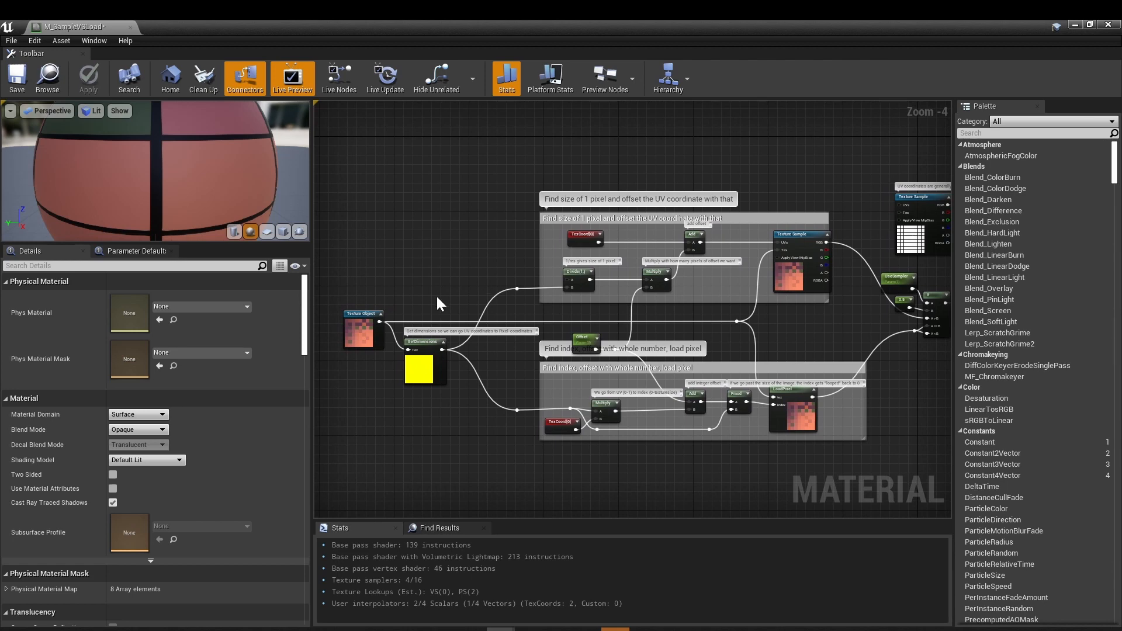
pyautogui.moveTo(578, 371)
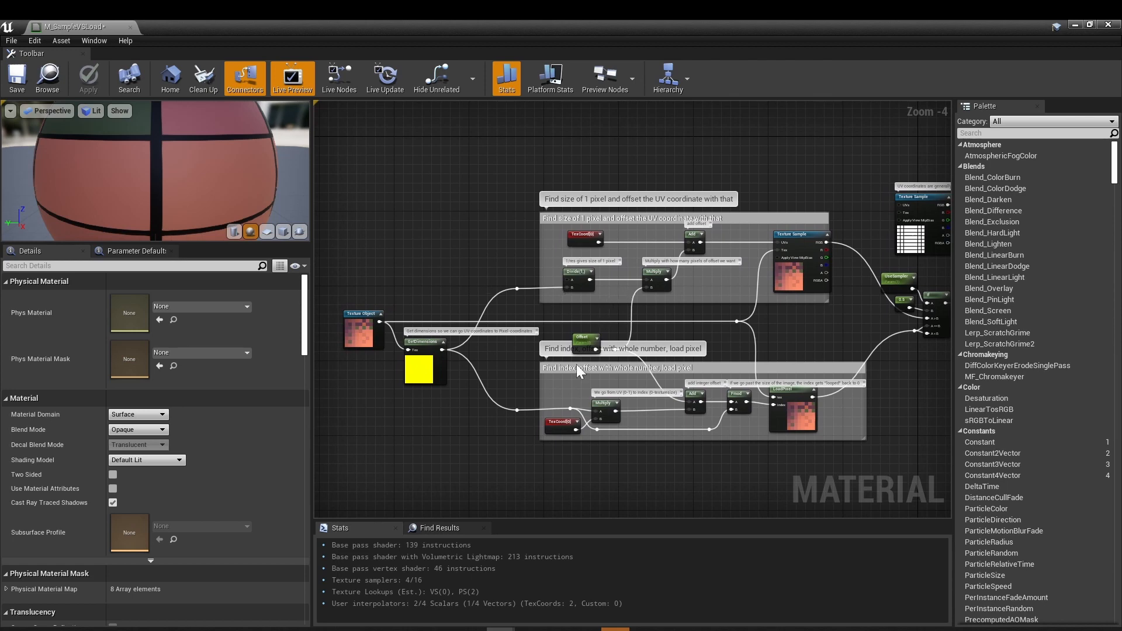
pyautogui.moveTo(557, 424)
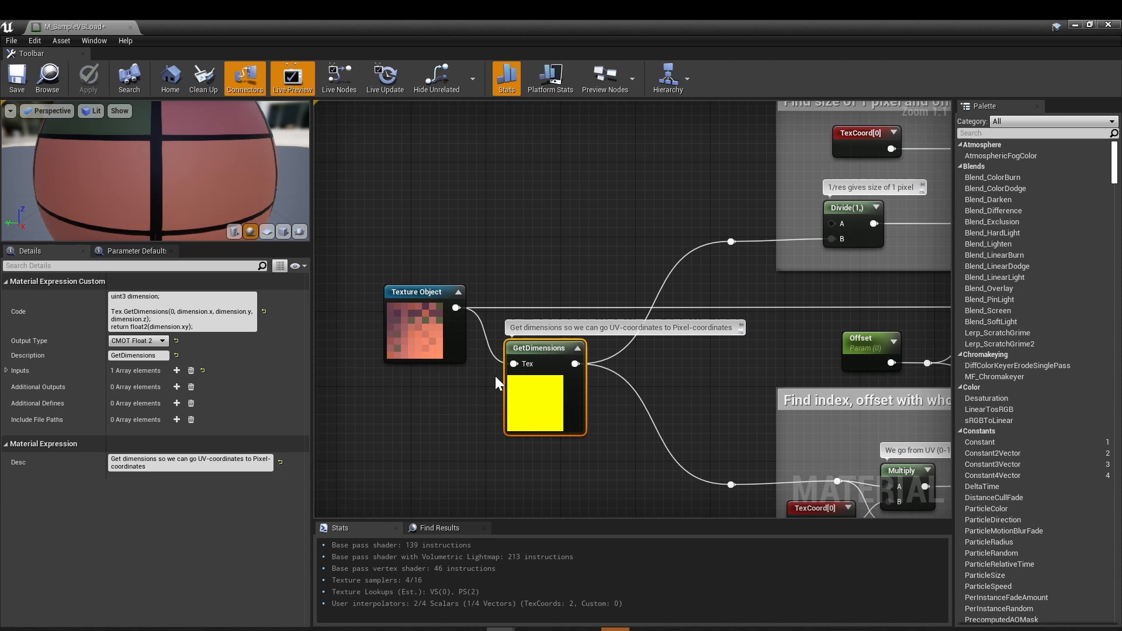
pyautogui.moveTo(545, 348)
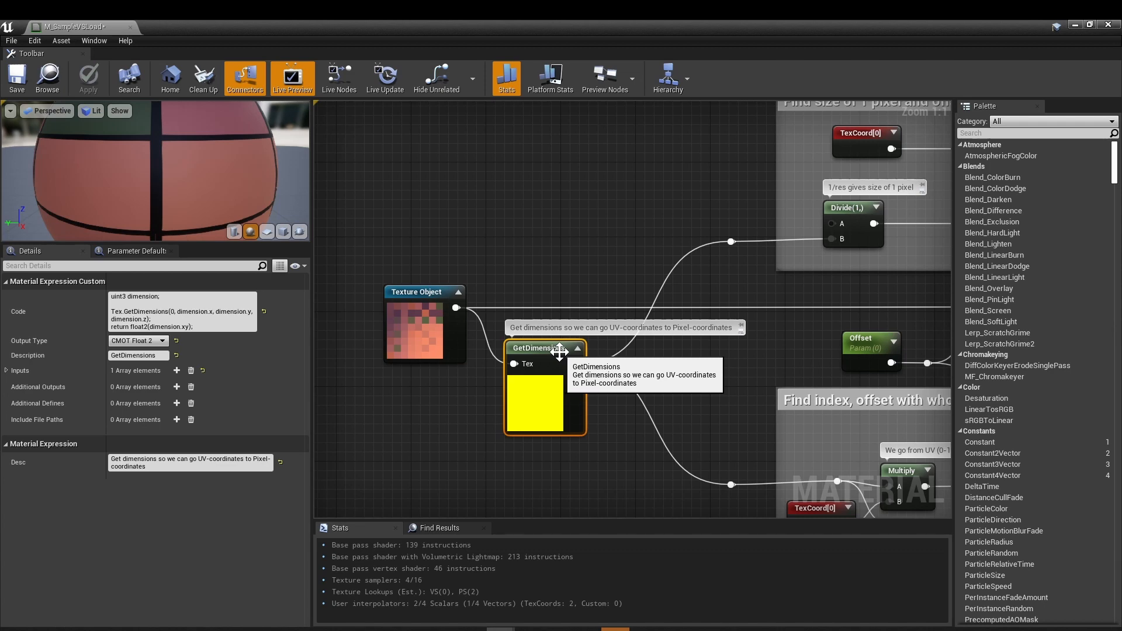
pyautogui.moveTo(866, 340)
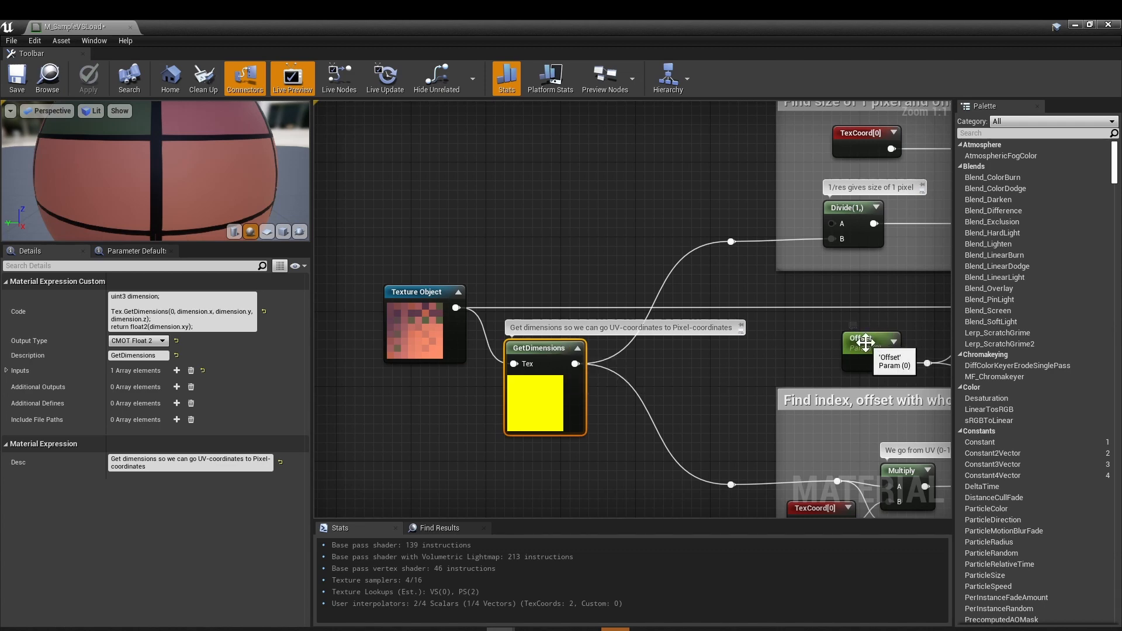
pyautogui.click(871, 342)
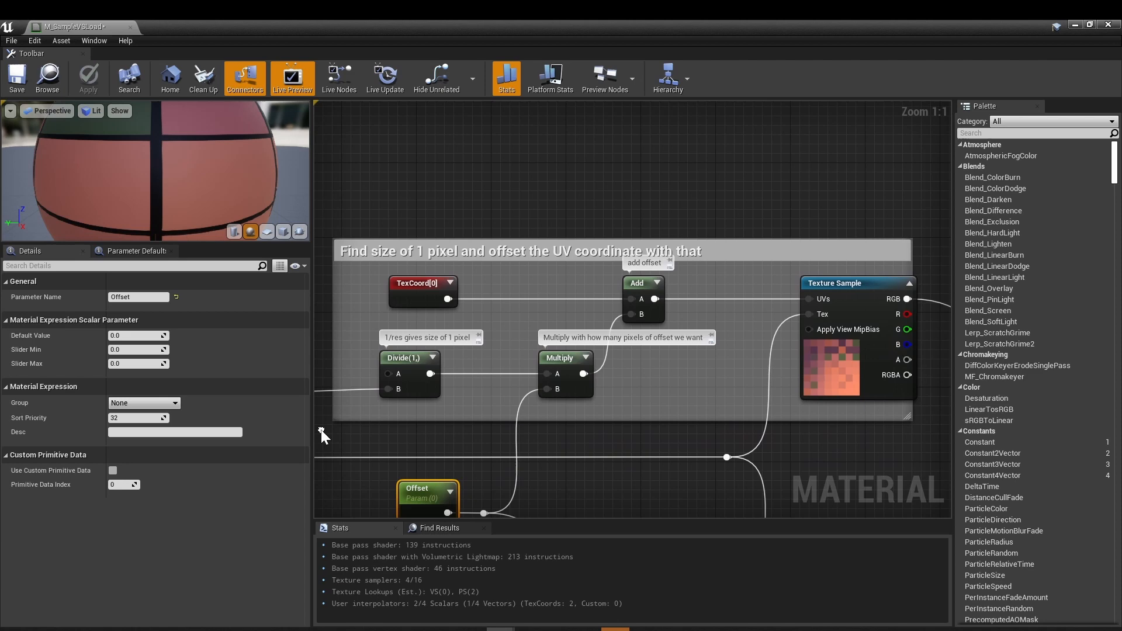
# Pan the graph to the 'Find size of 1 pixel' UV-offset section and Texture Sample.
pyautogui.moveTo(322, 435); pyautogui.dragTo(637, 318)
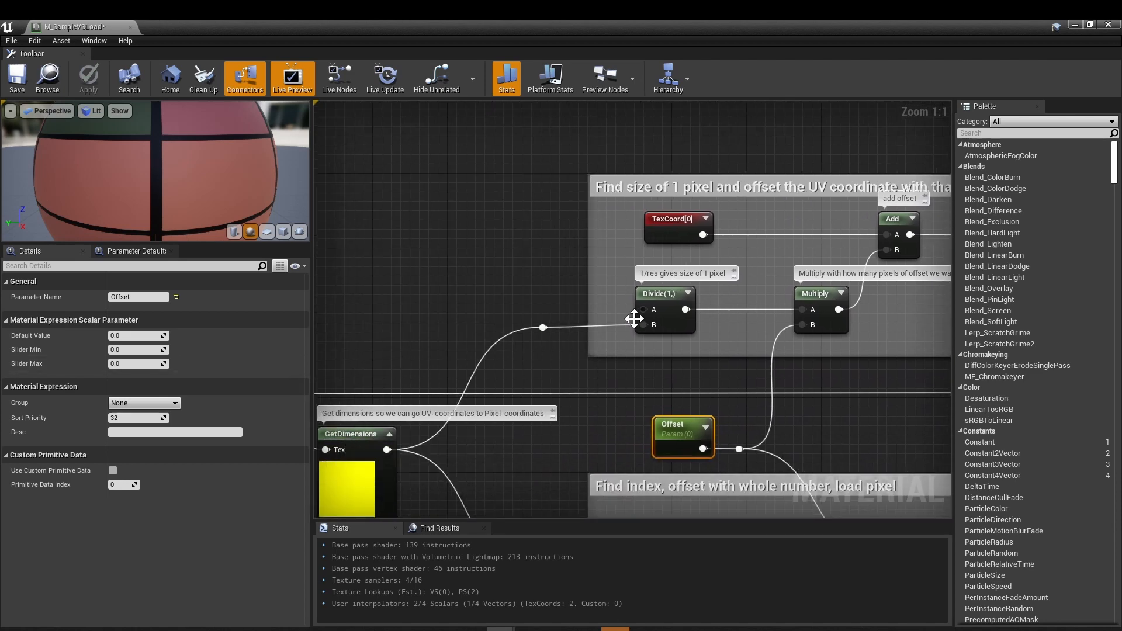
pyautogui.moveTo(680, 290)
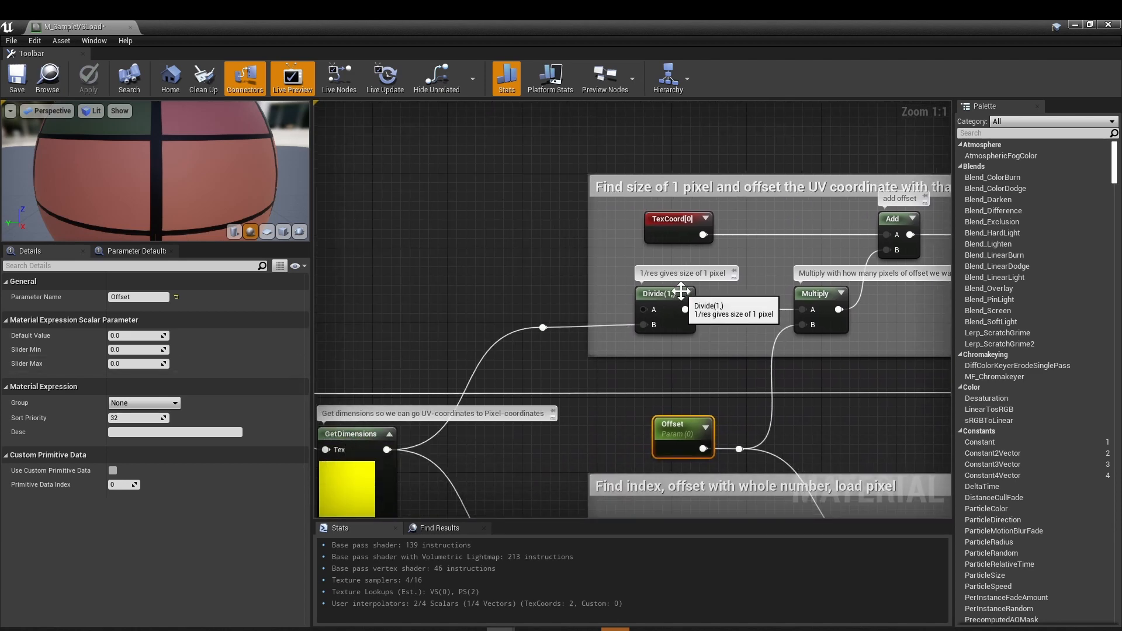
pyautogui.moveTo(719, 321)
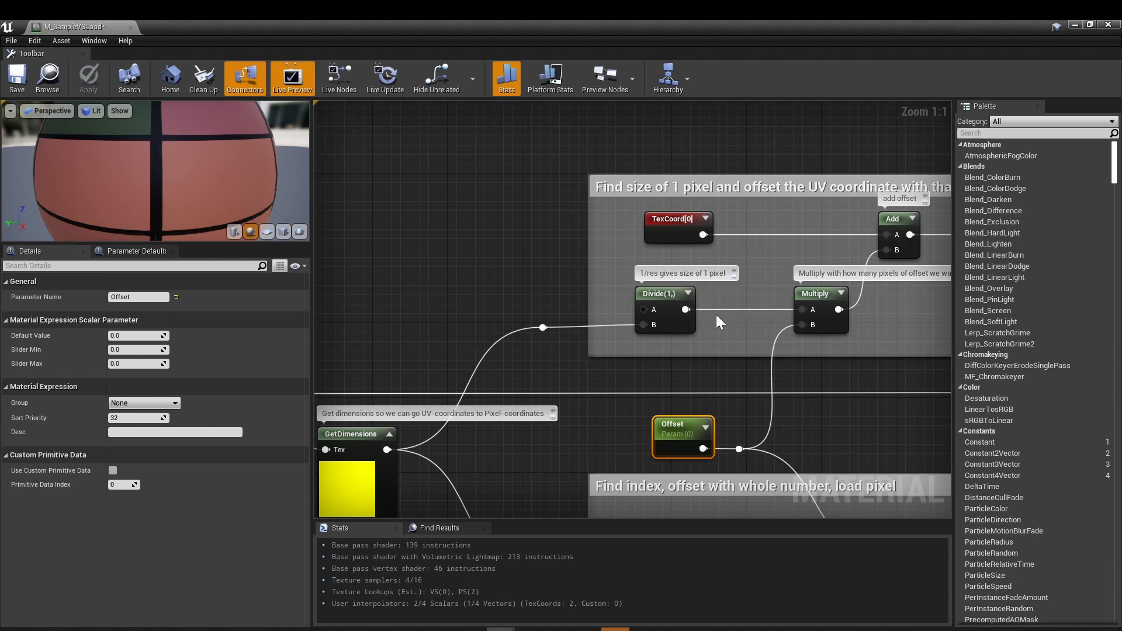
pyautogui.moveTo(719, 322); pyautogui.dragTo(587, 361)
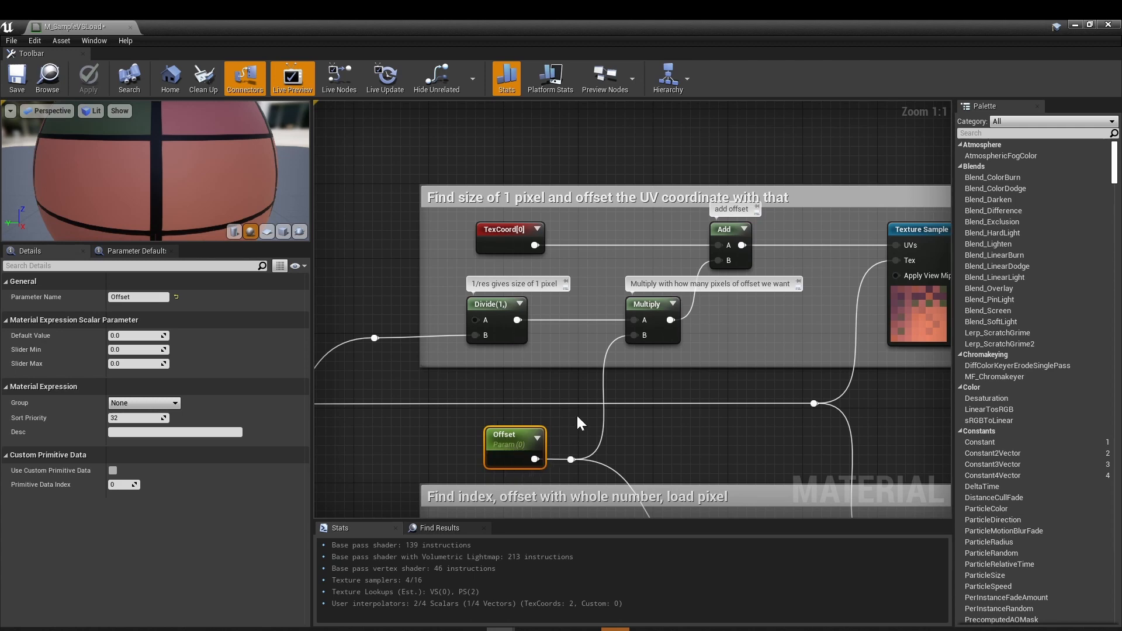
pyautogui.click(509, 229)
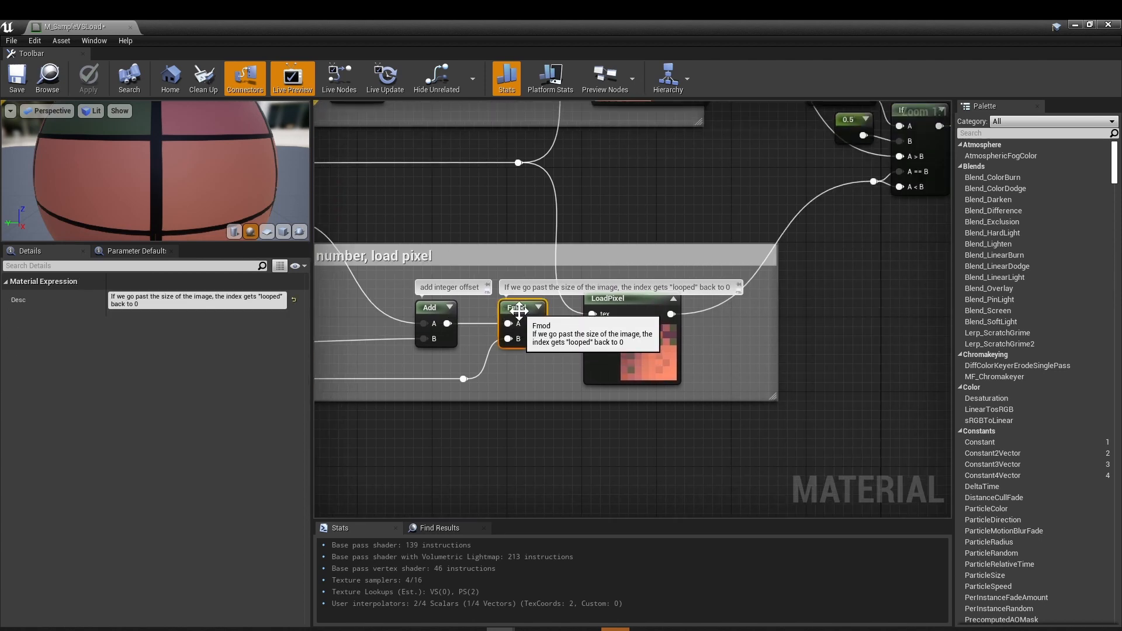
pyautogui.moveTo(636, 299)
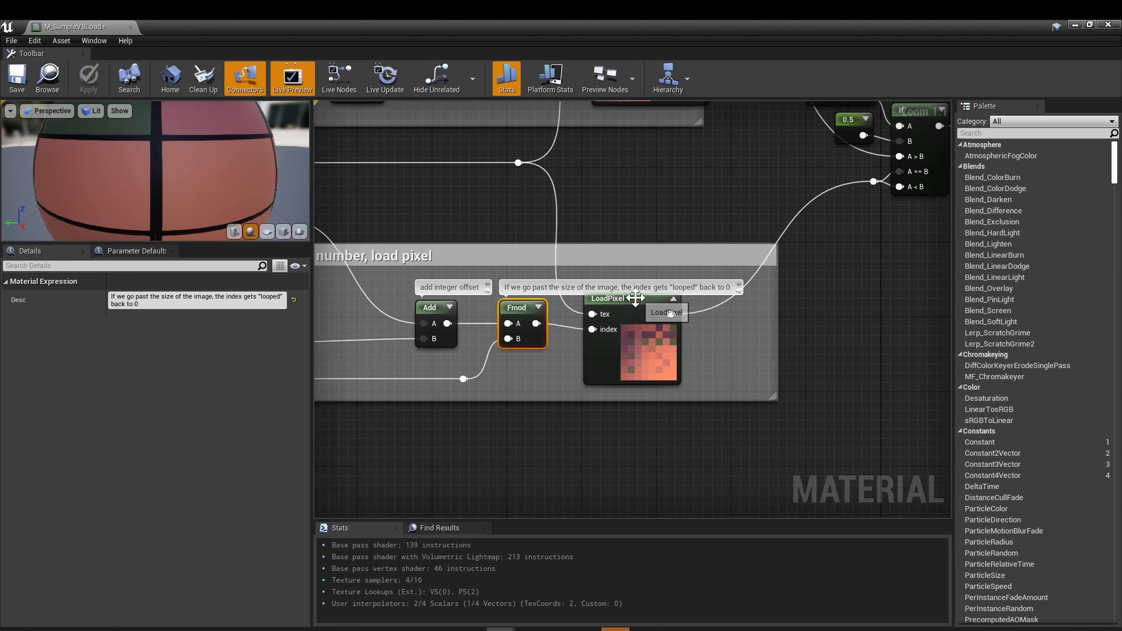
# Inspect the LoadPixel node's code and the If node choosing sampled or loaded colour.
pyautogui.click(631, 298)
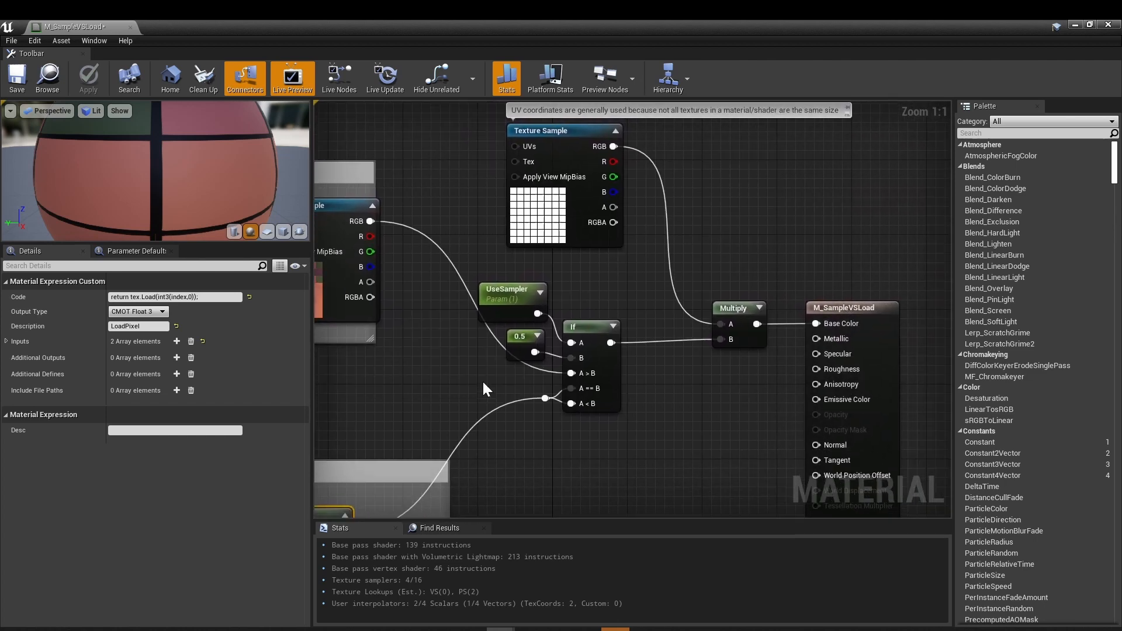
pyautogui.click(589, 327)
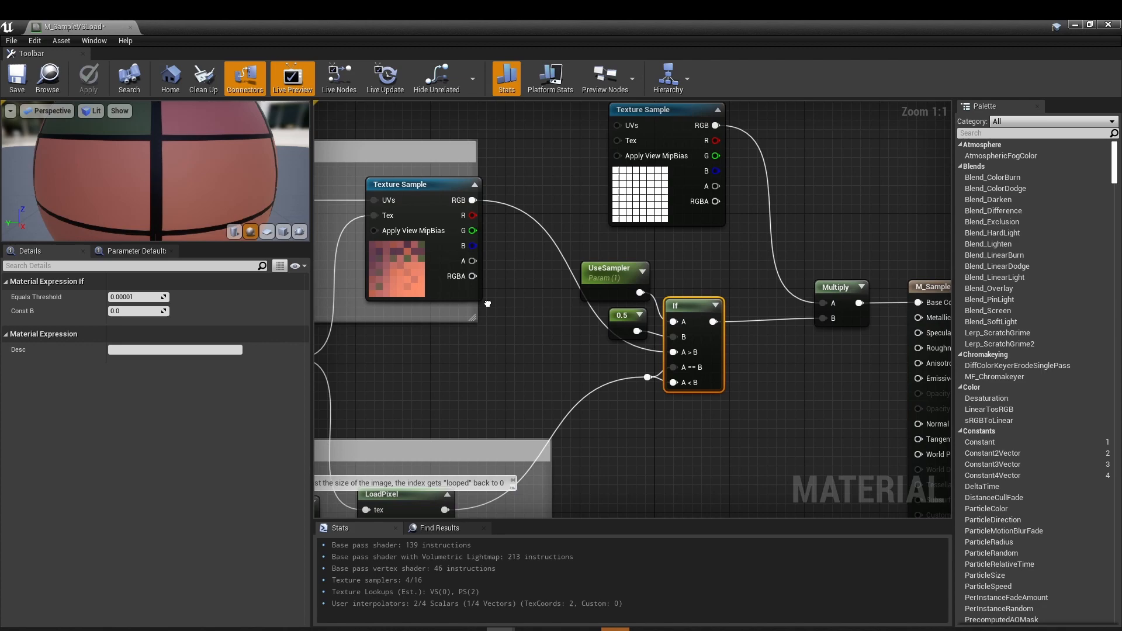
# Inspect the TinyPatternGrid Texture Sample node's details.
pyautogui.click(569, 150)
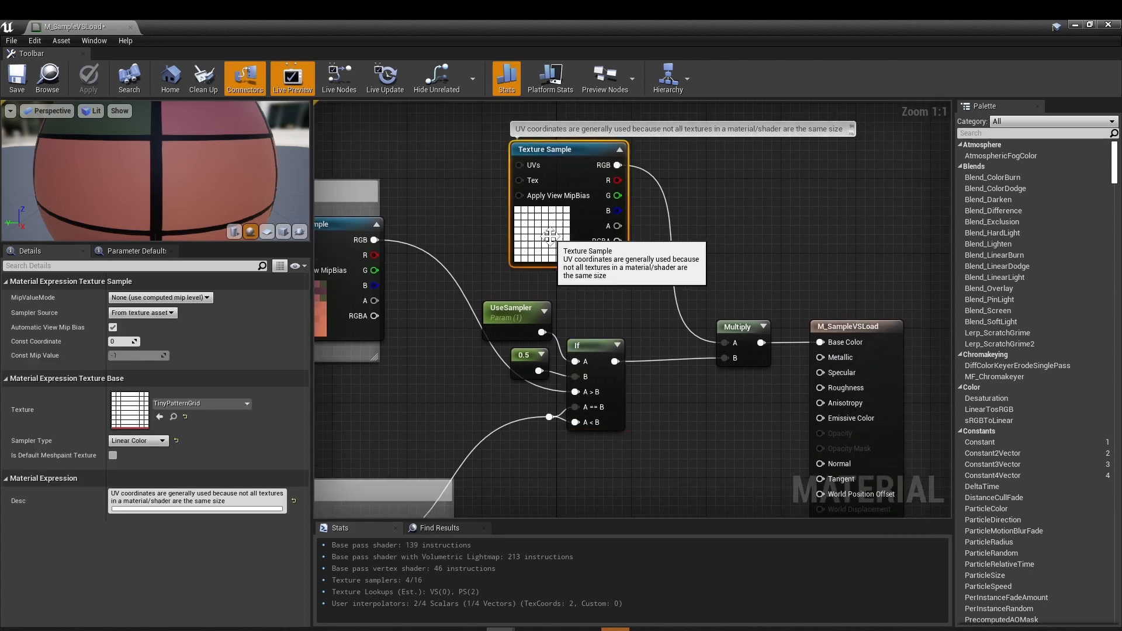
pyautogui.moveTo(161, 26)
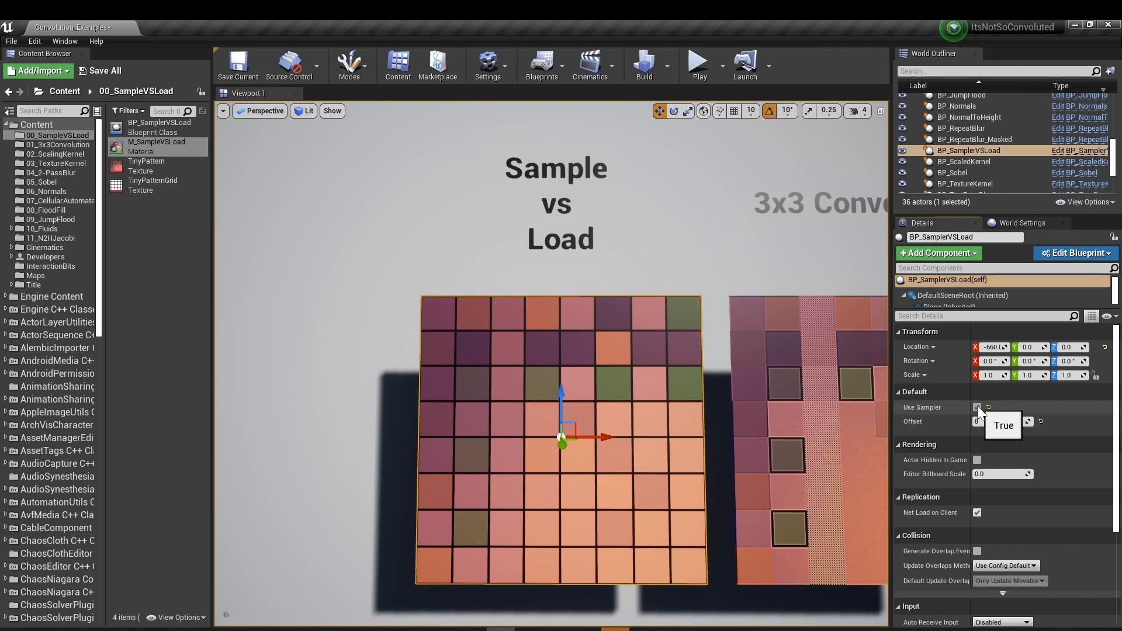
# Raise BP_SamplerVSLoad's Offset from 5 to 9 with Use Sampler on.
pyautogui.click(977, 408)
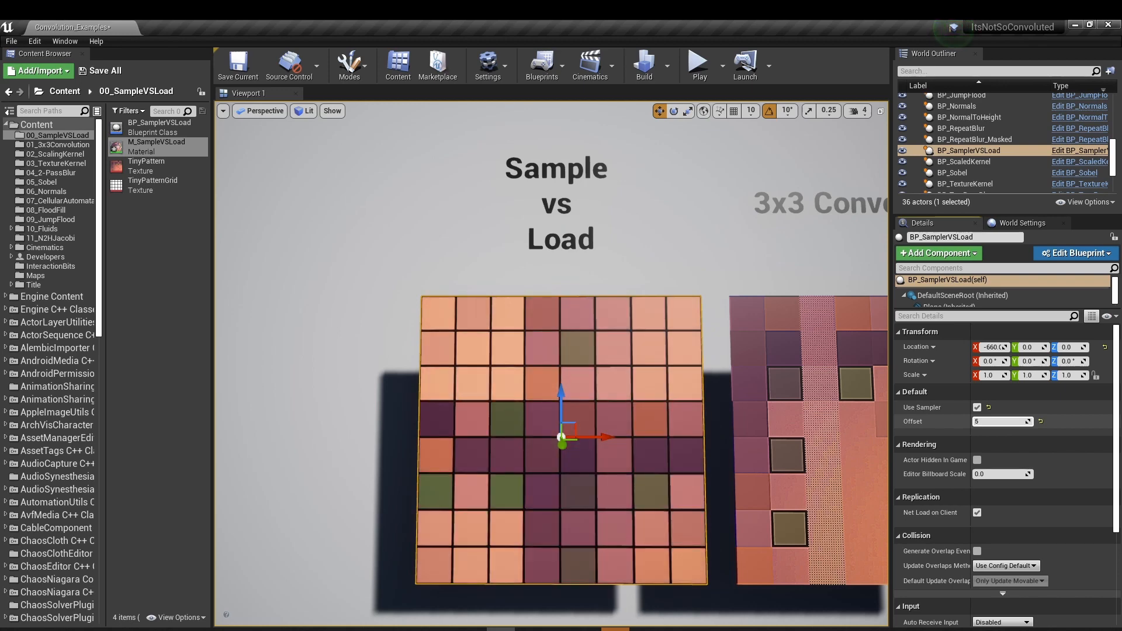
pyautogui.click(1013, 421)
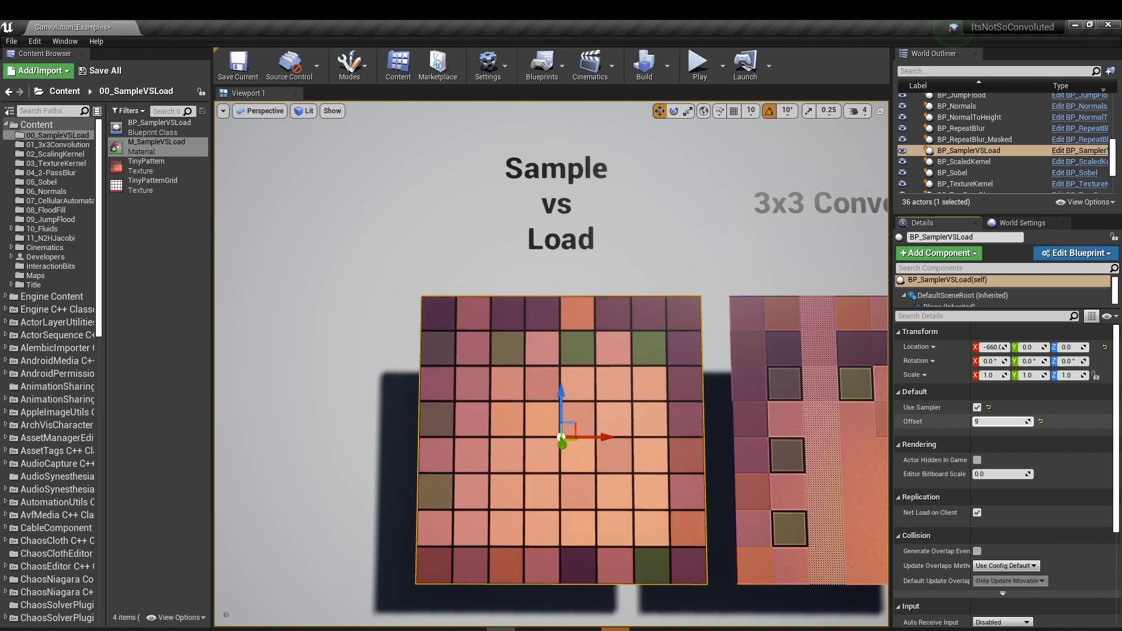